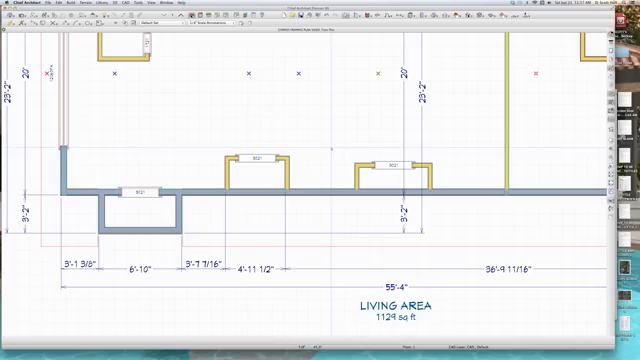
Show the gabled house in 3D beside the plan and cancel the wall's roof options unchanged.
{"action": "left_click", "coordinate": [416, 164]}
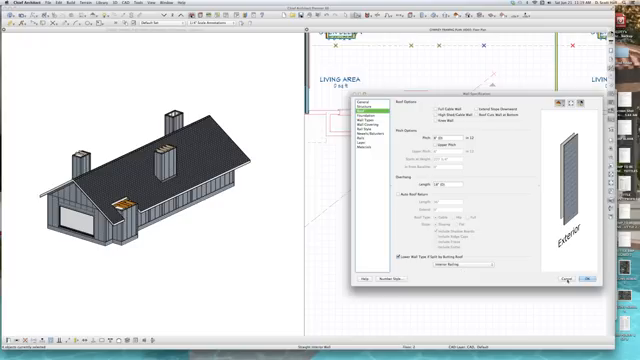
{"action": "left_click", "coordinate": [576, 278]}
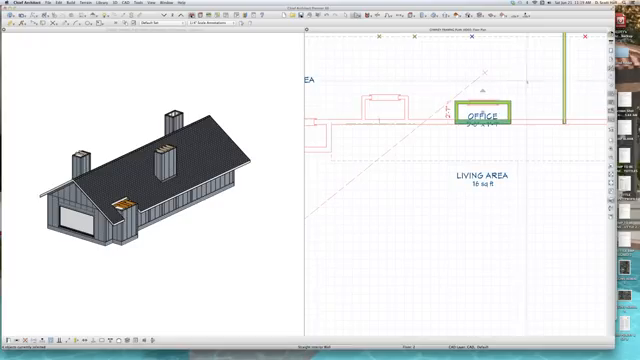